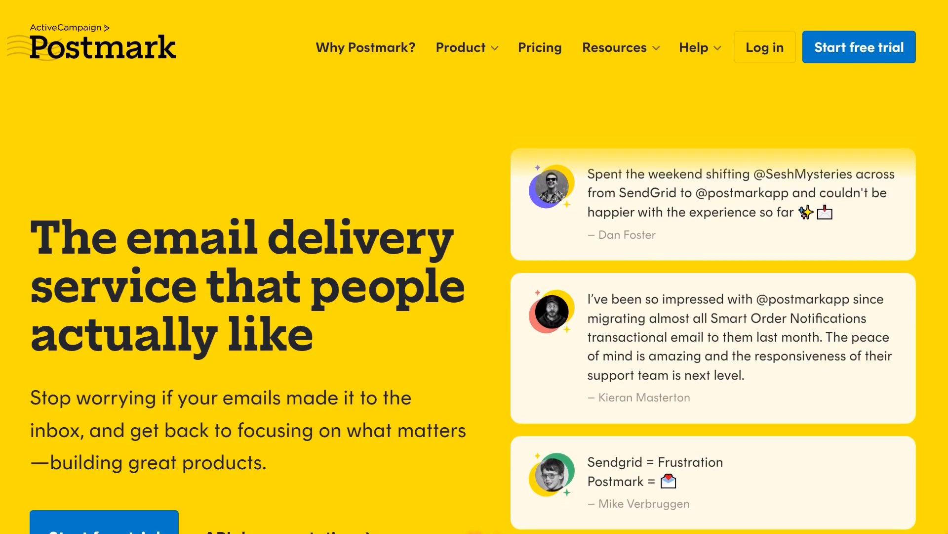
Confirm the sender signature from the Gmail message, return to Postmark and start the account approval request.
scroll("down", 3)
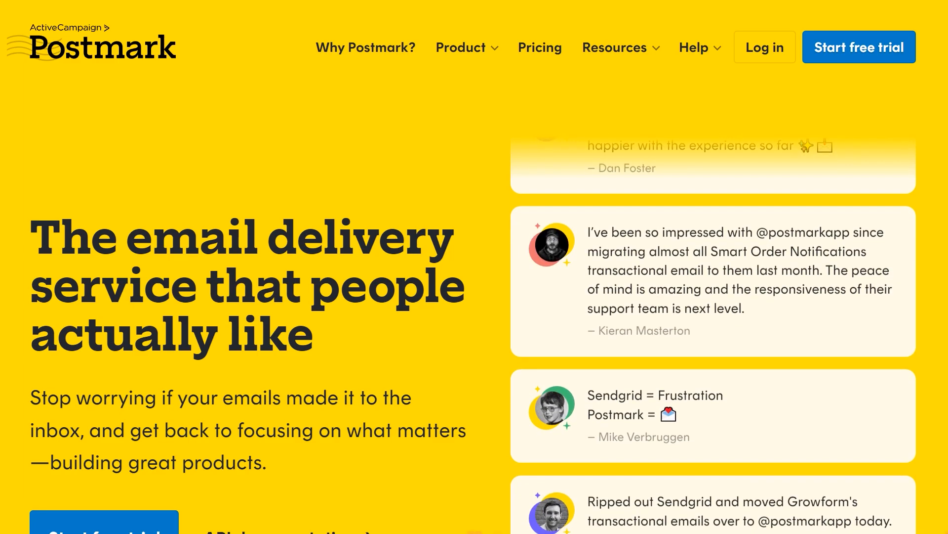
scroll("down", 3)
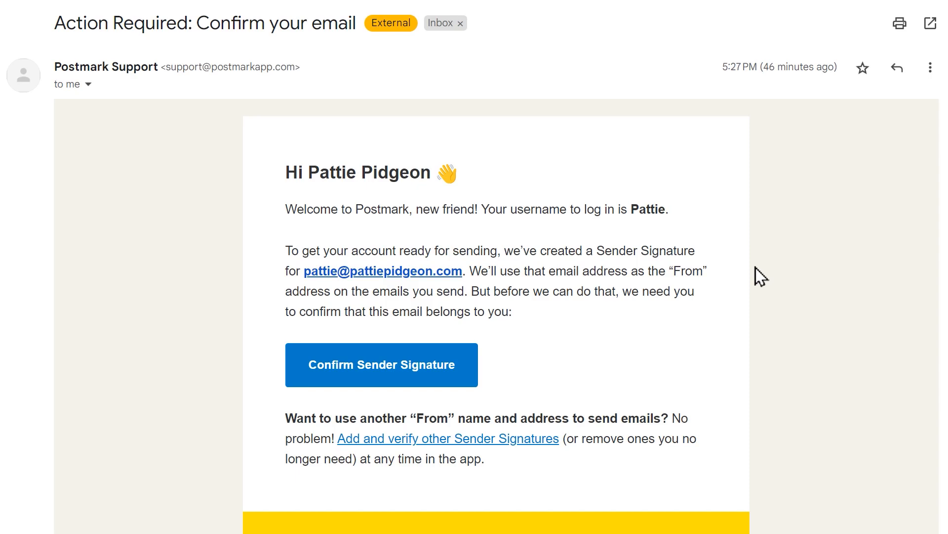
left_click(381, 364)
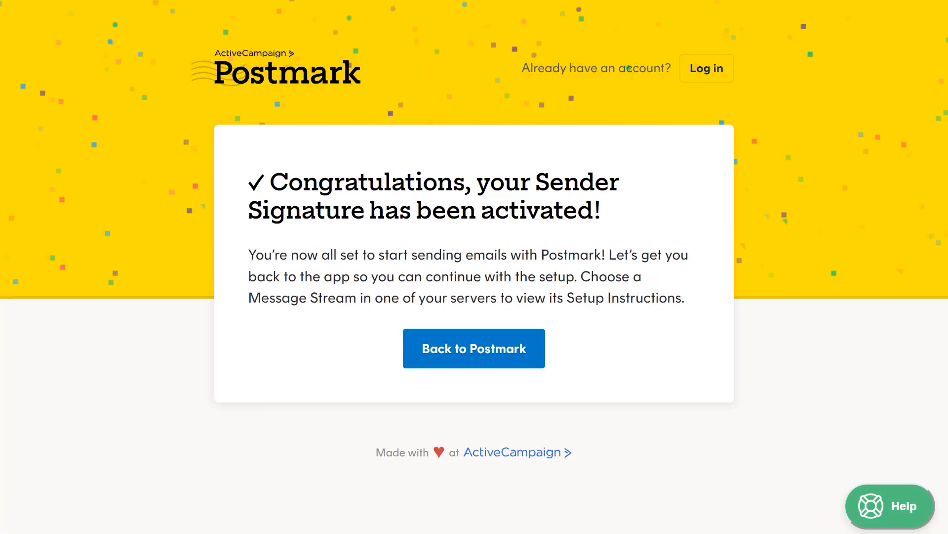
left_click(474, 348)
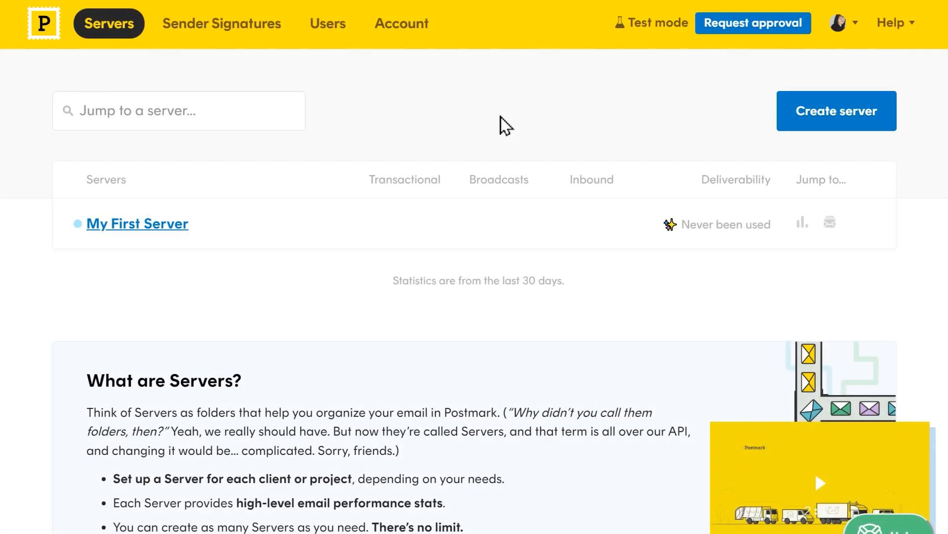
left_click(753, 23)
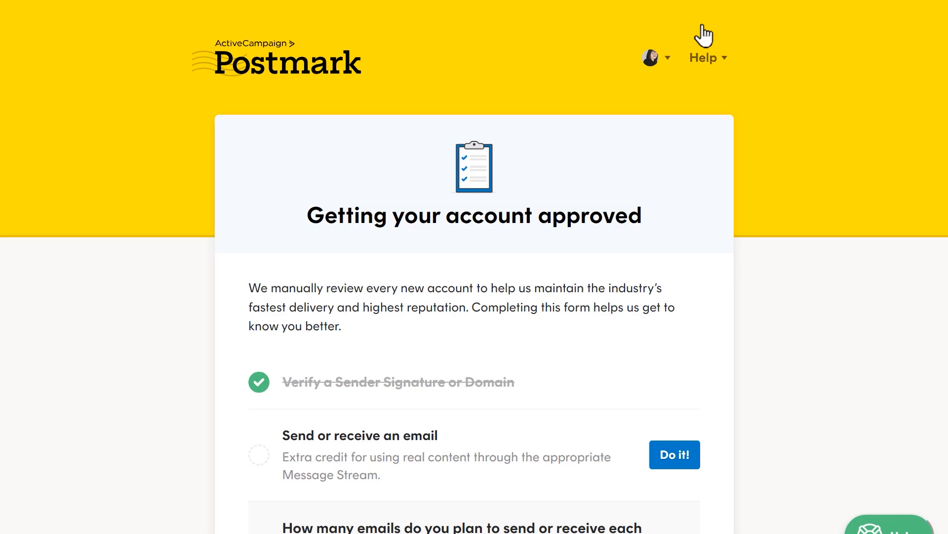
mouse_move(946, 87)
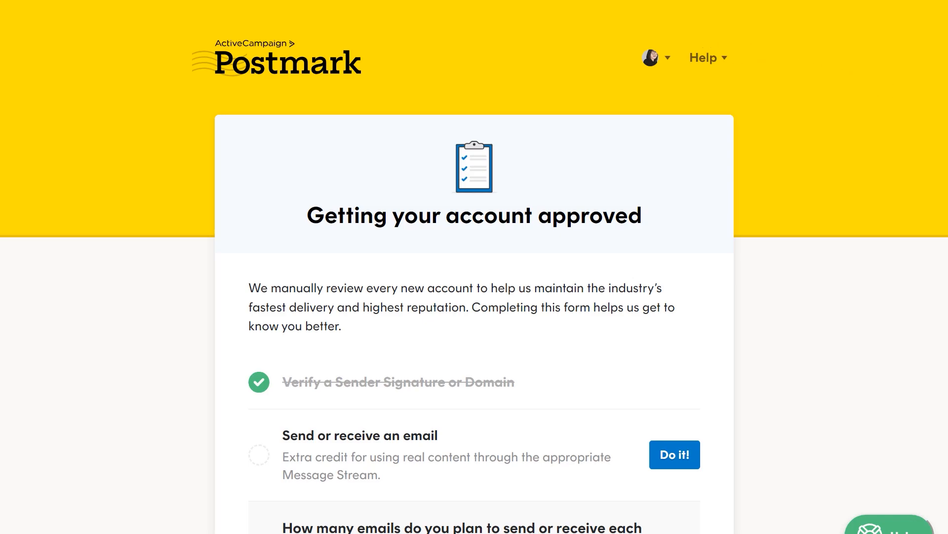
Submit the Postmark account approval request so the account is under review.
scroll("down", 3)
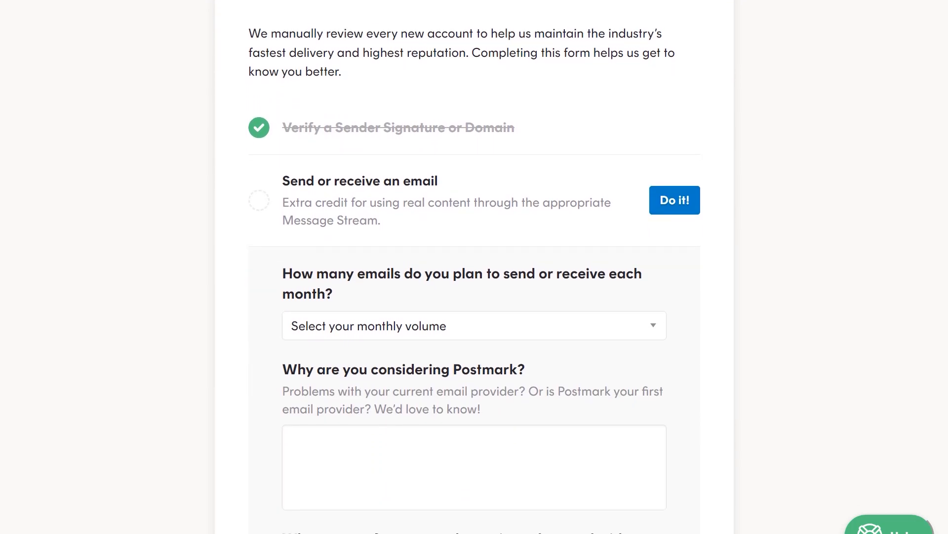
scroll("down", 3)
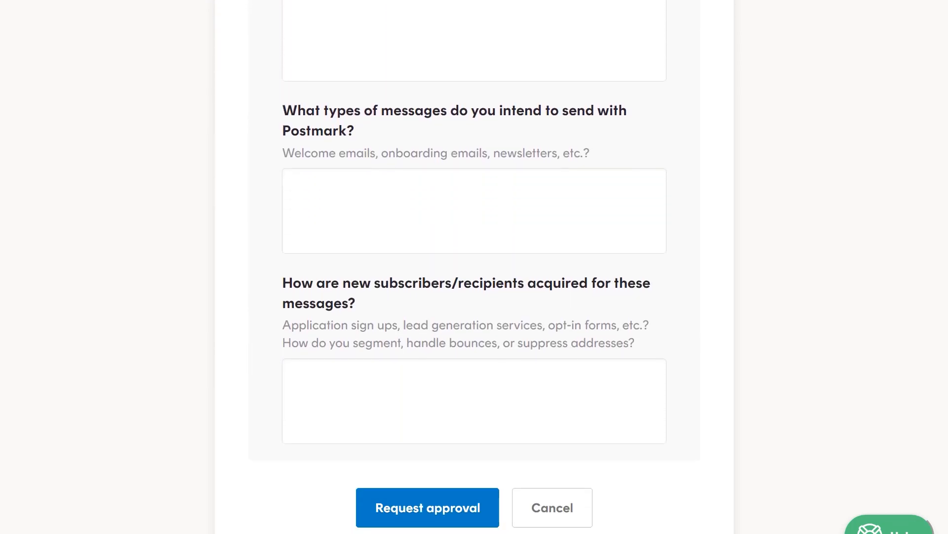
left_click(427, 508)
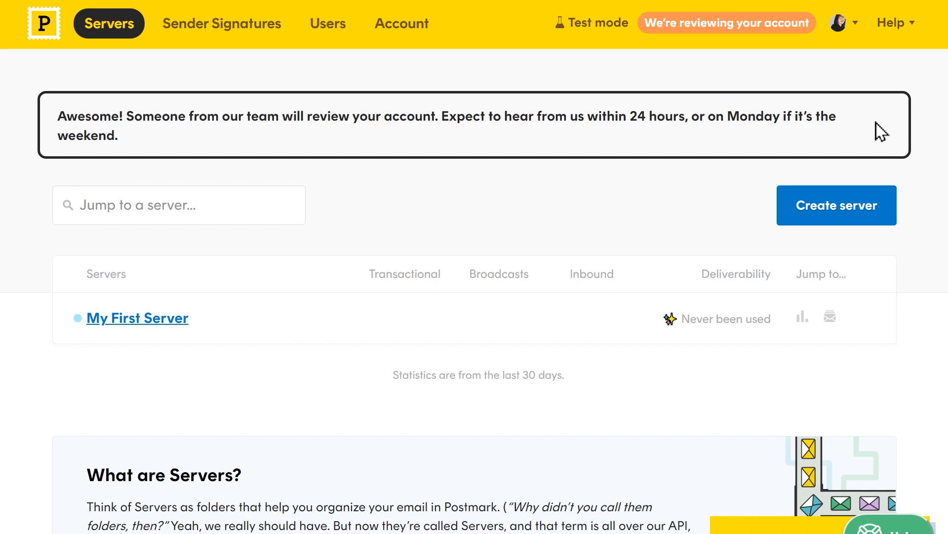
mouse_move(214, 28)
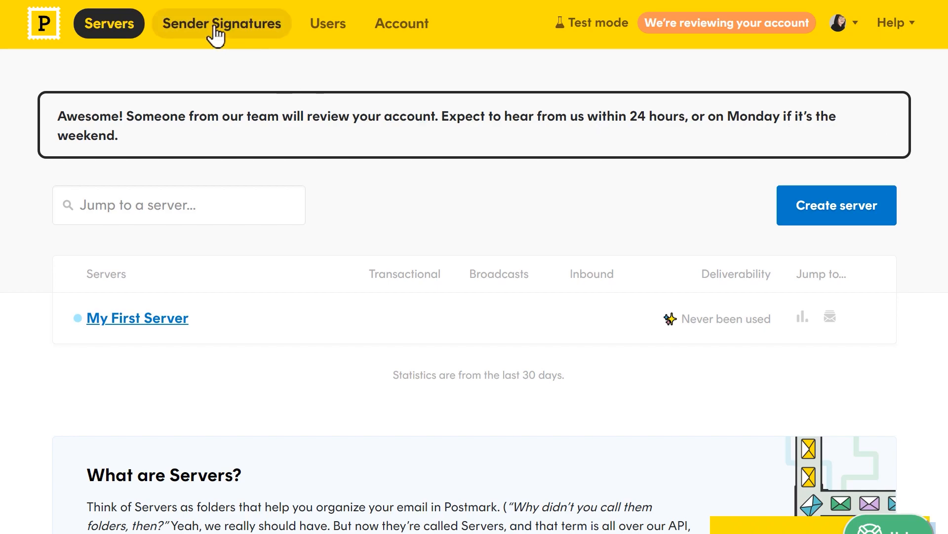
Create a sender signature on wpmailsmtp.com with matching From and Reply-To addresses.
left_click(221, 23)
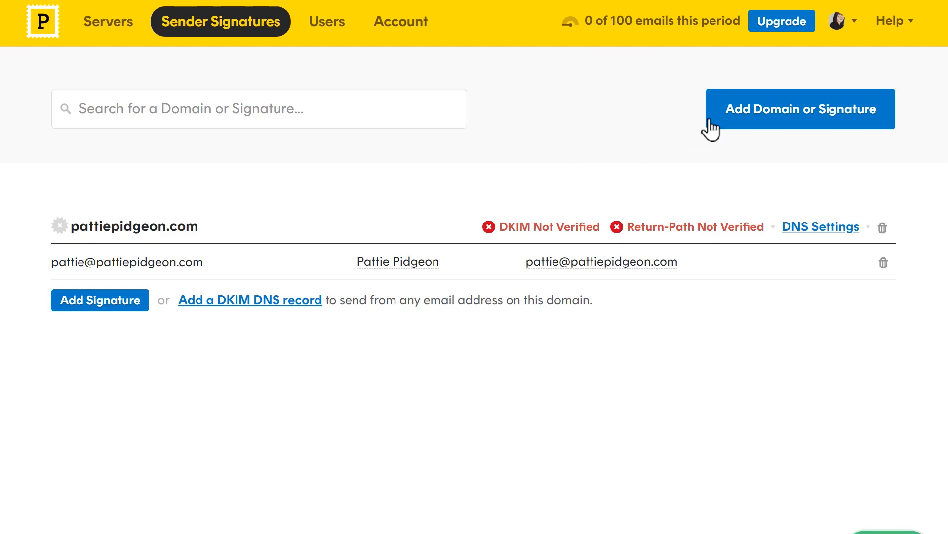
left_click(801, 108)
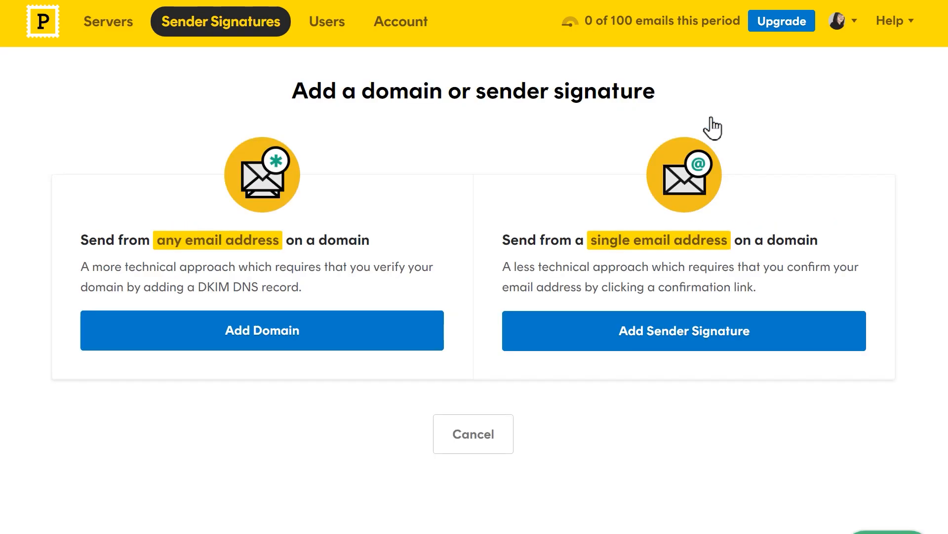
mouse_move(763, 314)
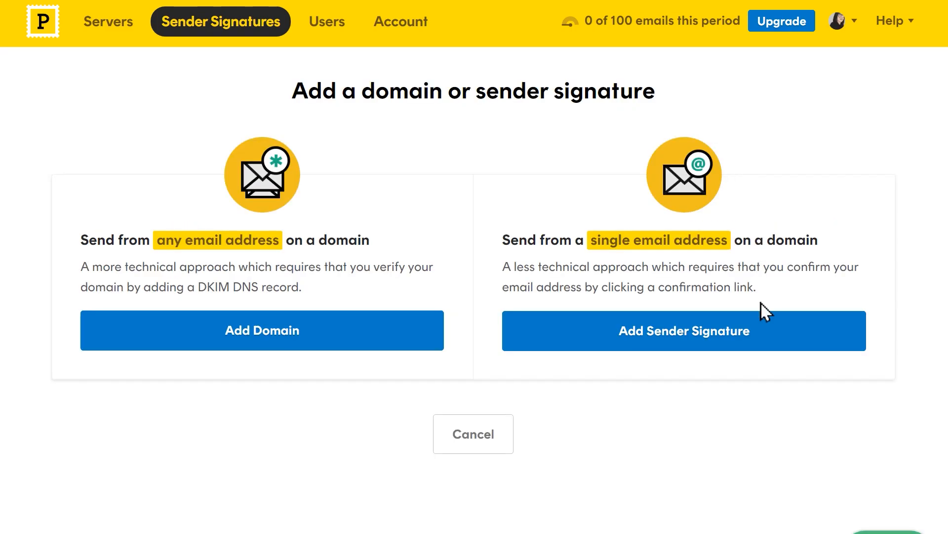
left_click(685, 330)
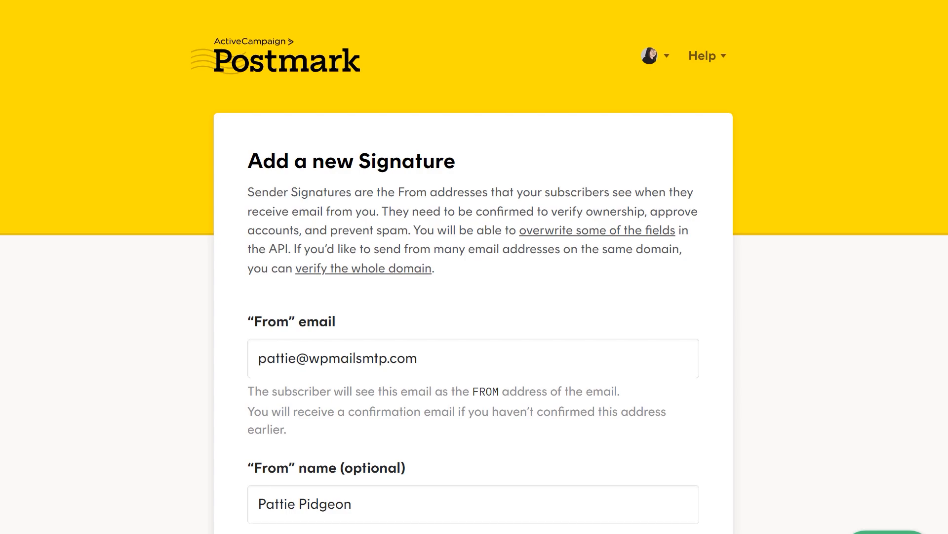
scroll("down", 3)
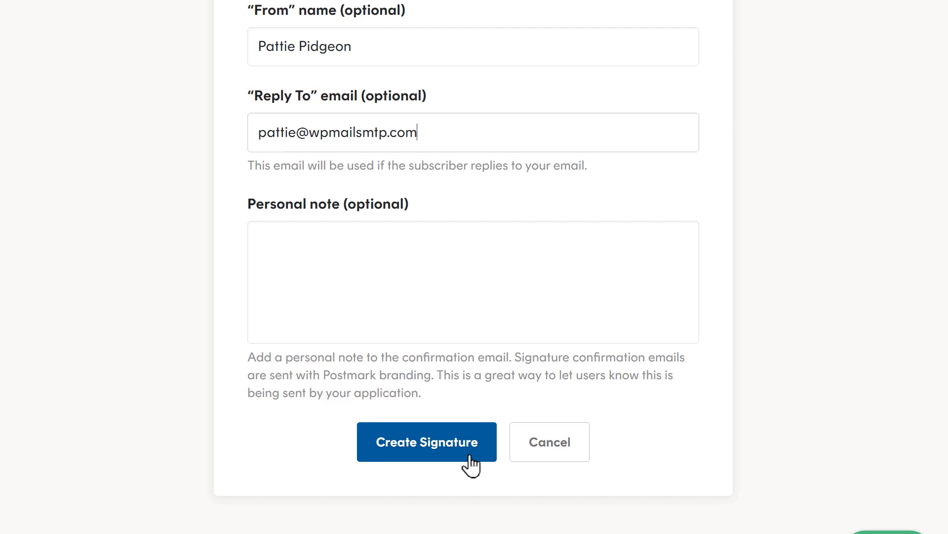
left_click(427, 440)
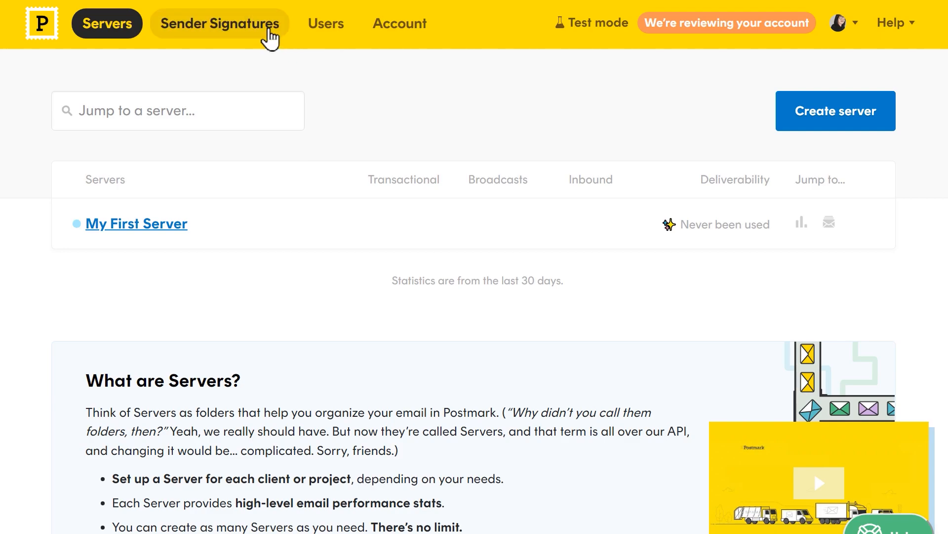
Add the site's .com domain in Sender Signatures and submit it for DKIM verification.
left_click(220, 24)
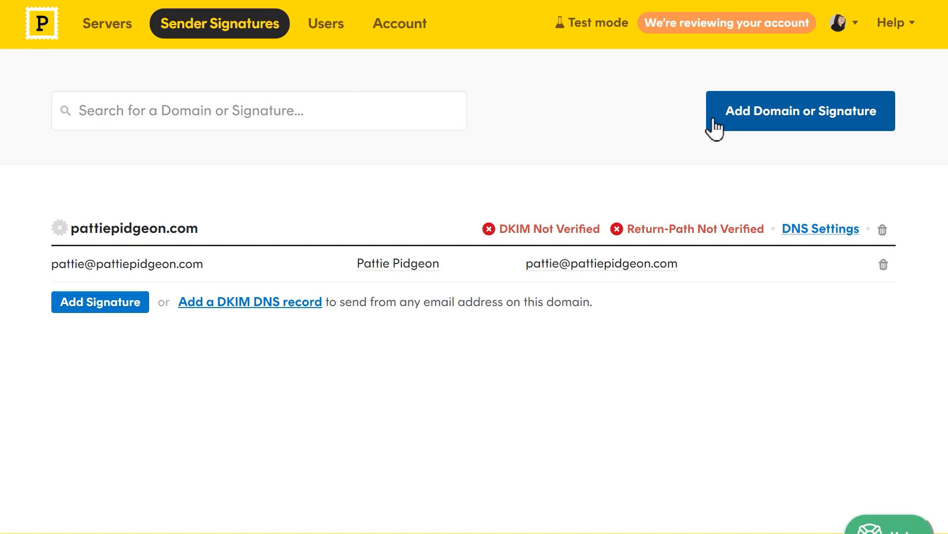
left_click(800, 111)
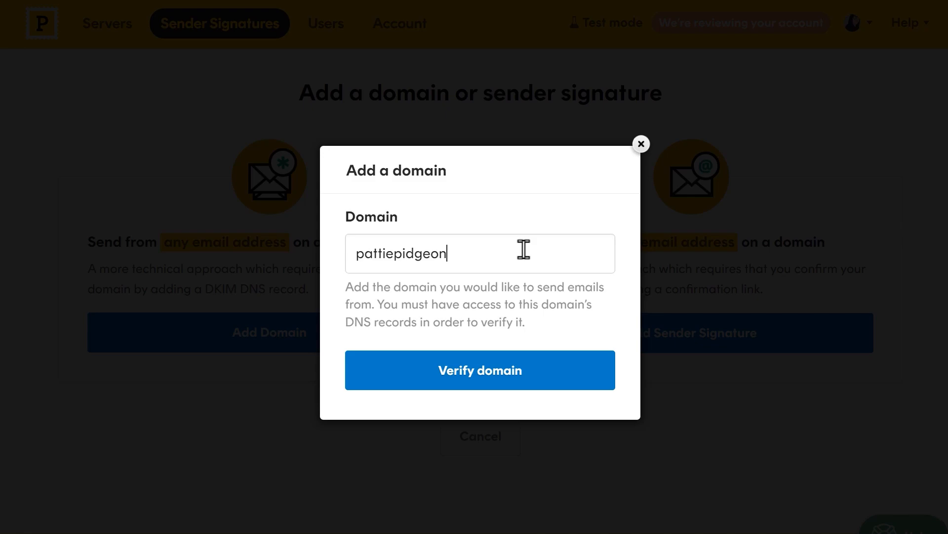
type(".com")
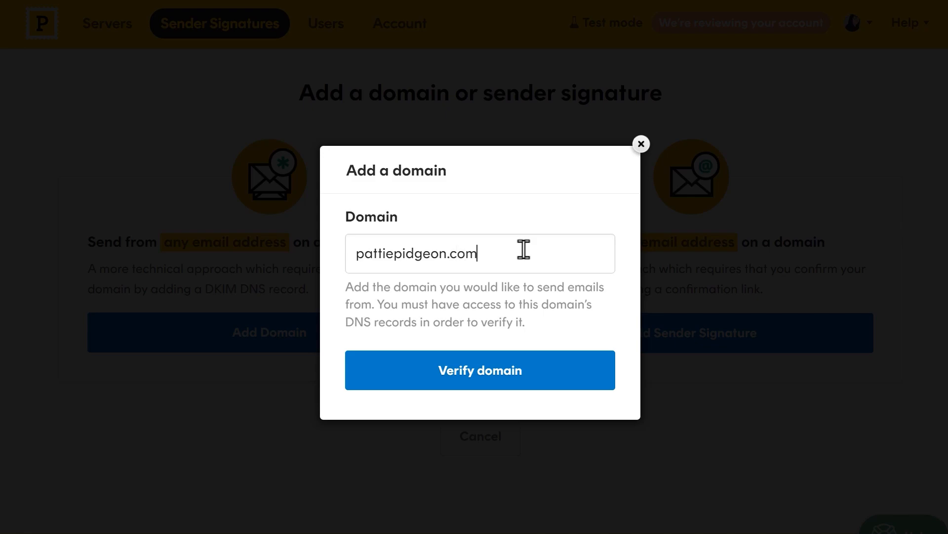
mouse_move(585, 379)
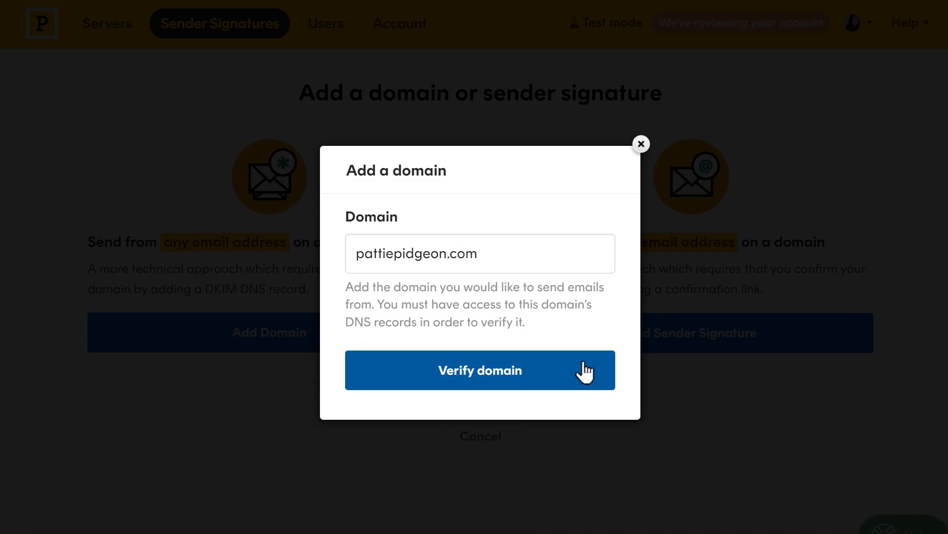
left_click(480, 370)
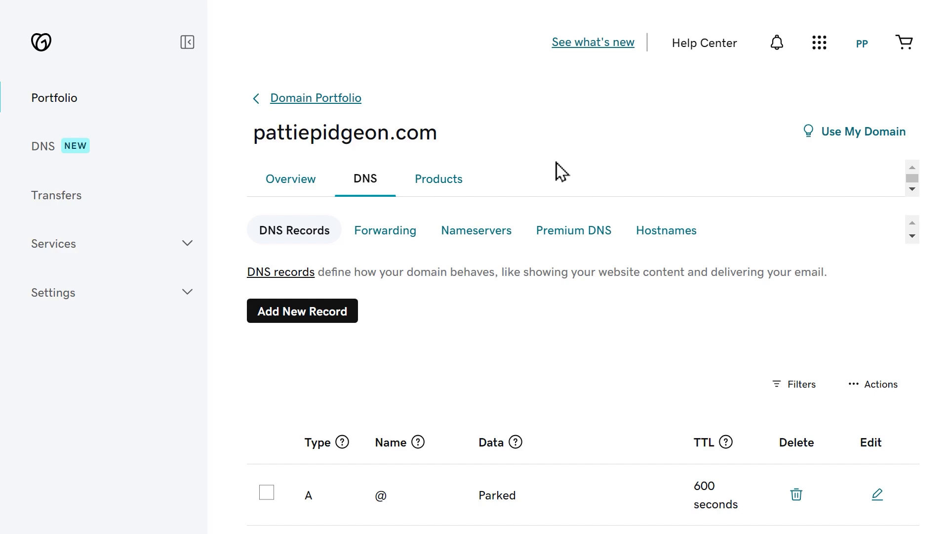
left_click(302, 311)
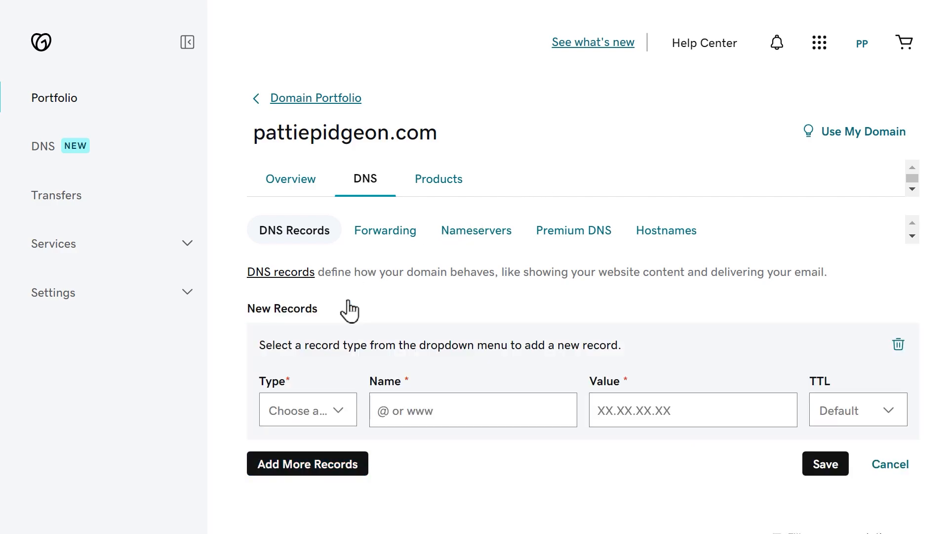
left_click(308, 409)
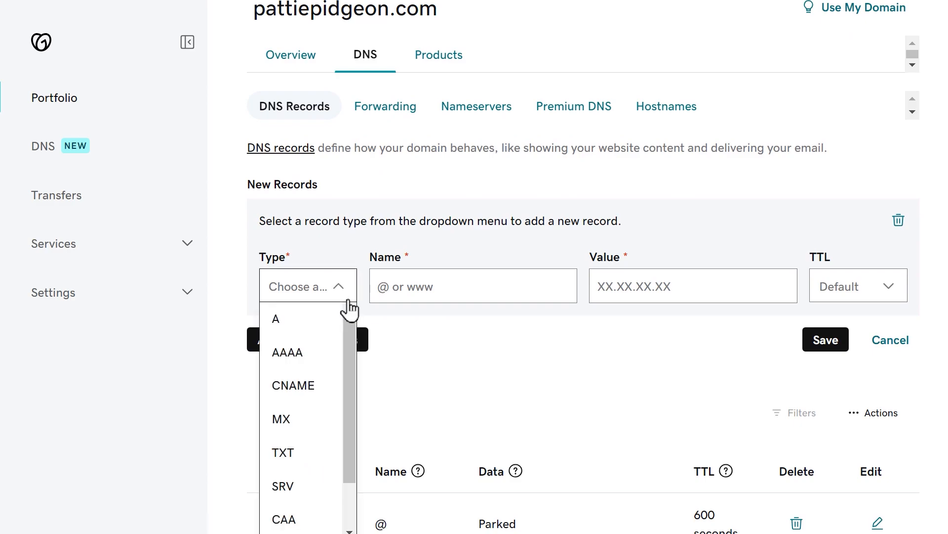
left_click(283, 453)
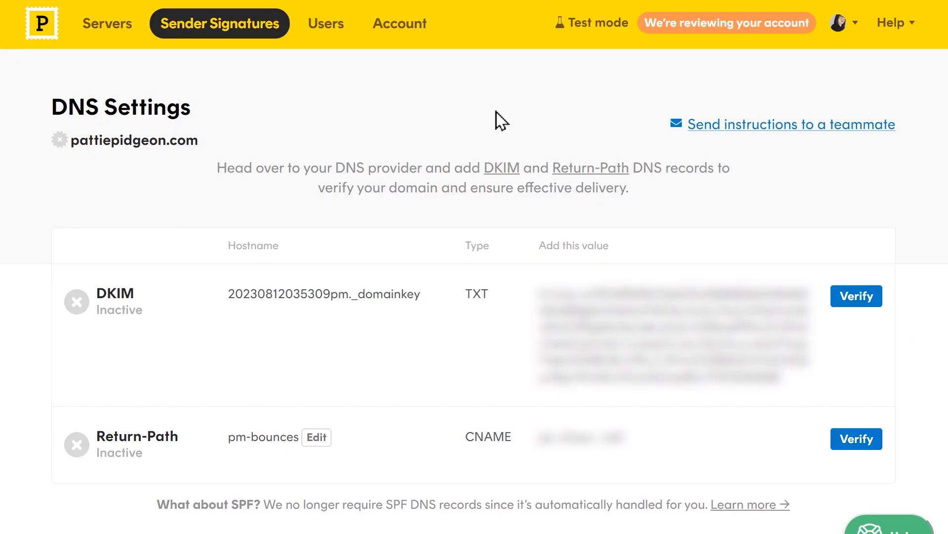
mouse_move(364, 306)
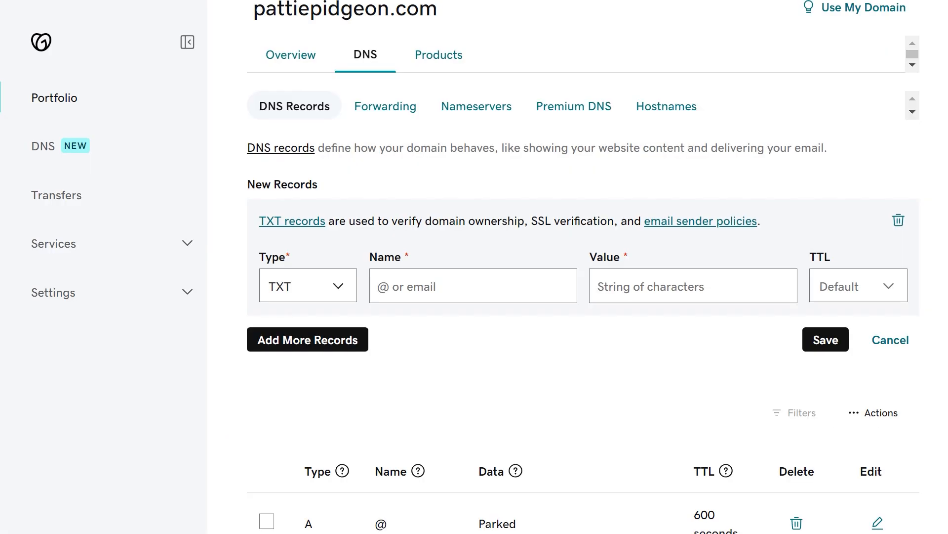
type("20230812035309pm._domainkey")
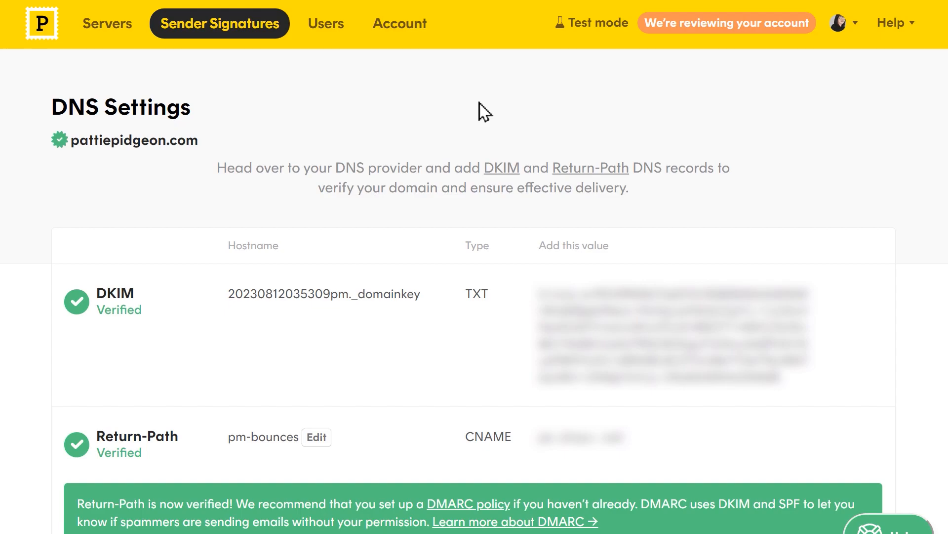
mouse_move(460, 106)
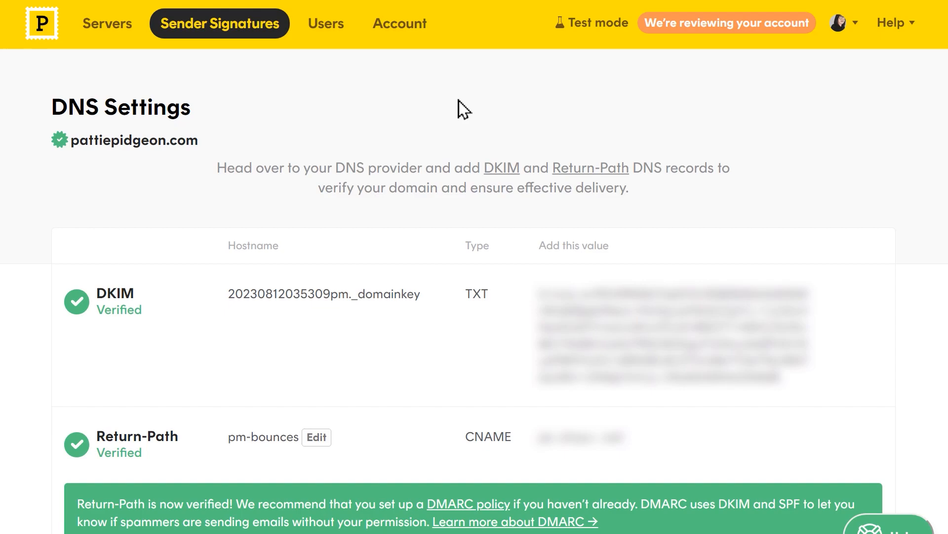
Go to Servers, open My First Server and view its API tokens.
left_click(107, 23)
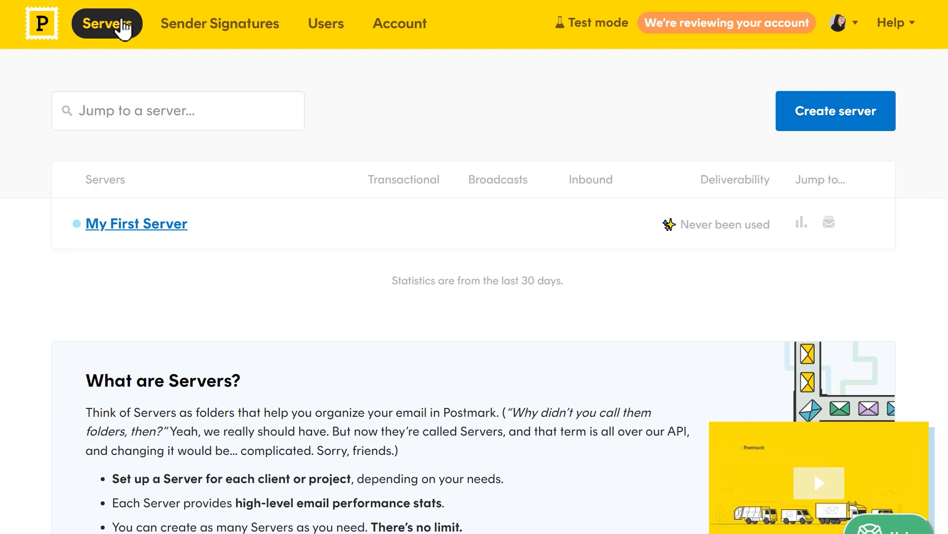
left_click(137, 223)
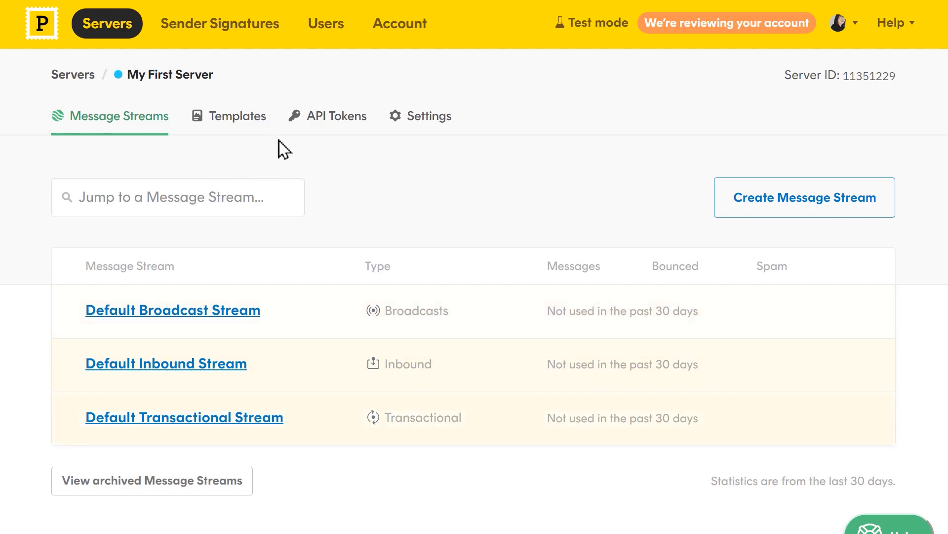
left_click(336, 115)
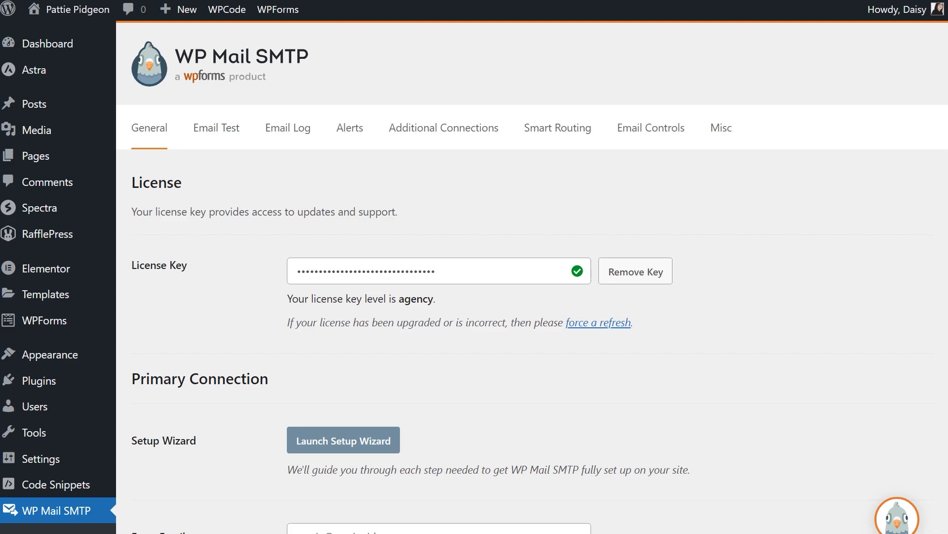
Enable Force From Email and Force From Name in WP Mail SMTP settings.
scroll("down", 3)
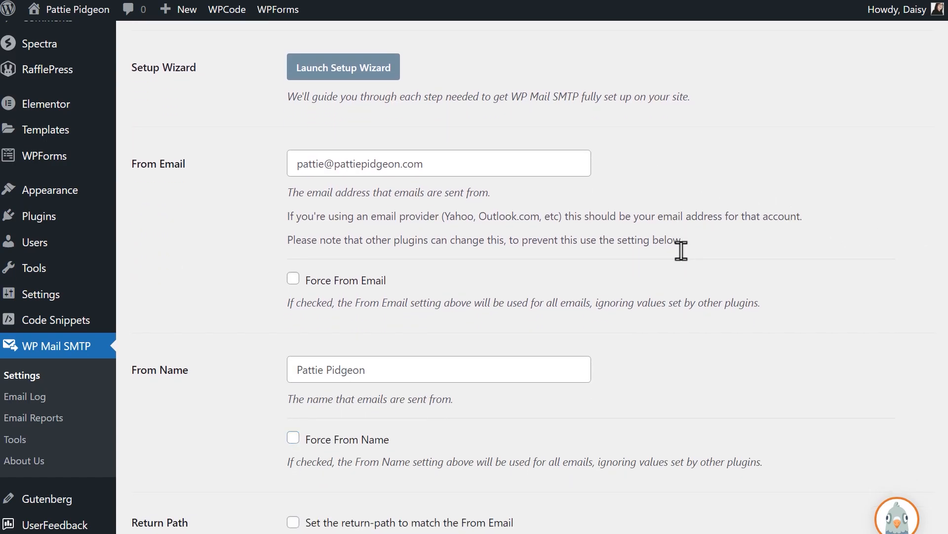
mouse_move(656, 366)
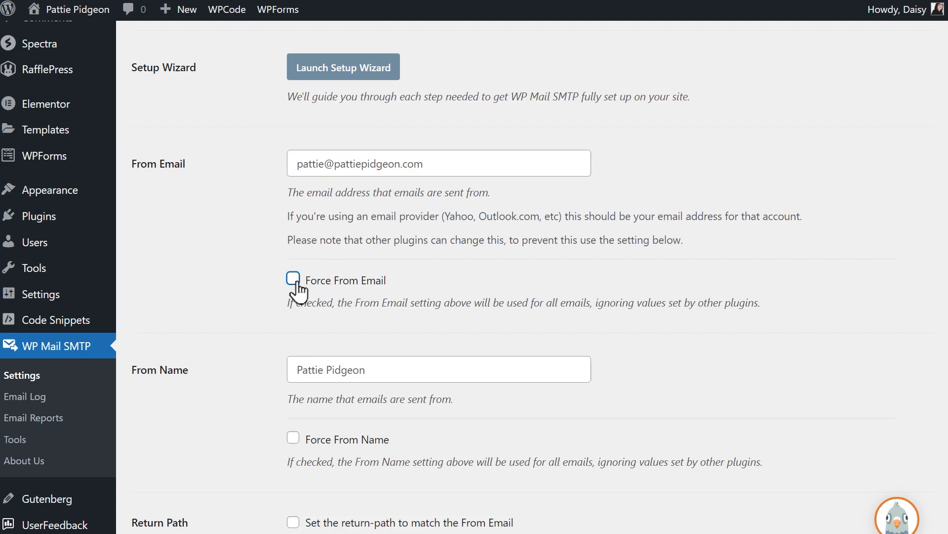
left_click(292, 281)
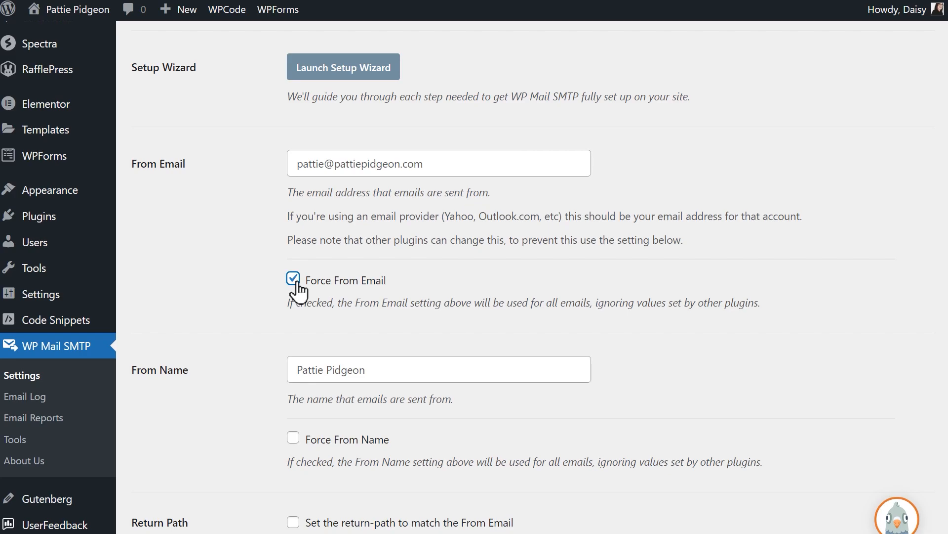
left_click(450, 369)
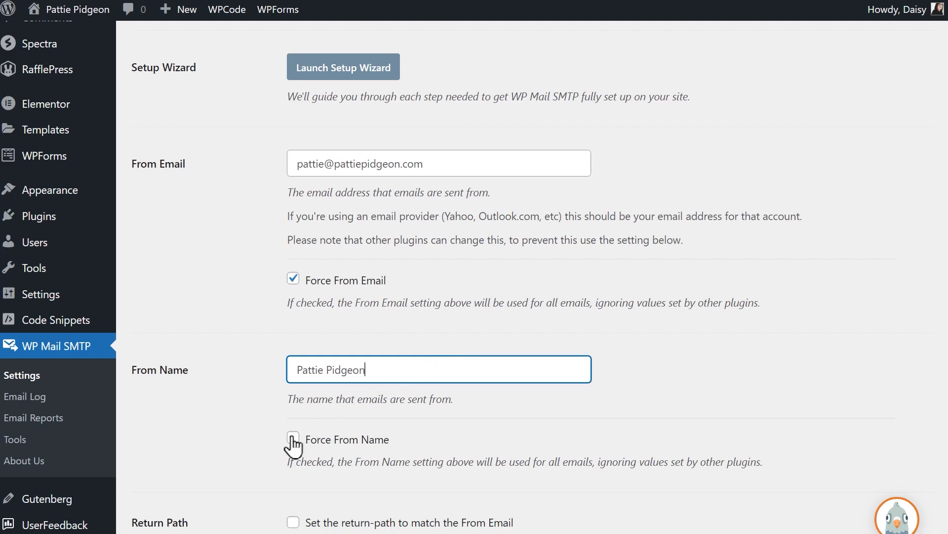
left_click(293, 439)
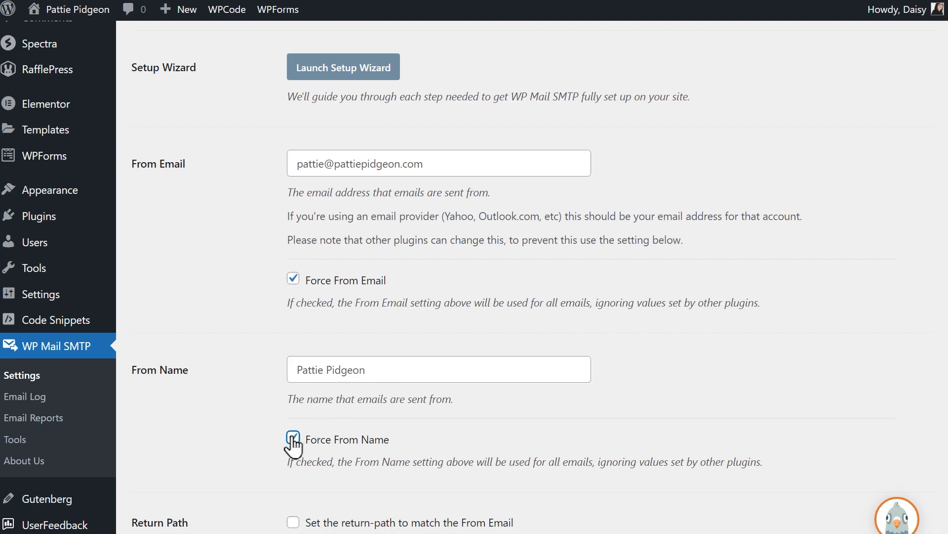
scroll("down", 3)
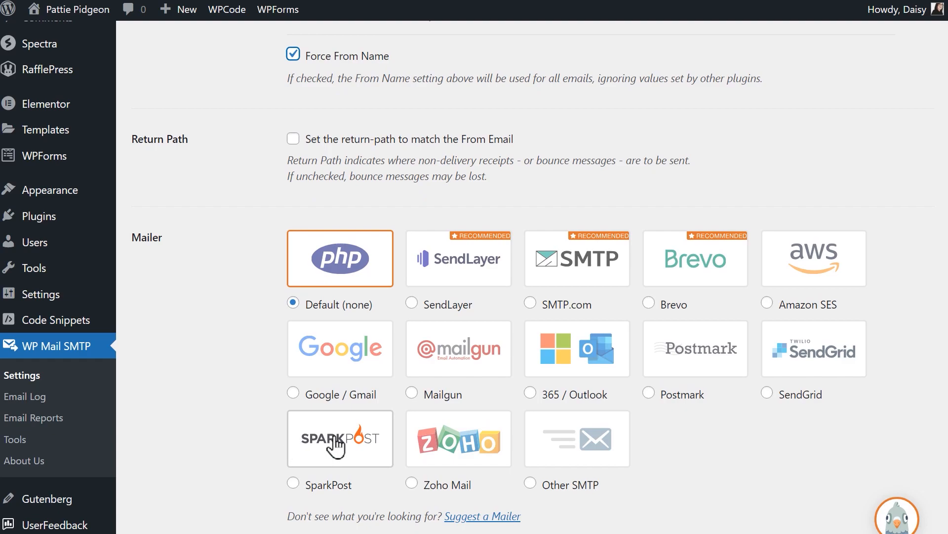
Choose Postmark as the mailer, enter the Server API Token and save the settings.
left_click(696, 348)
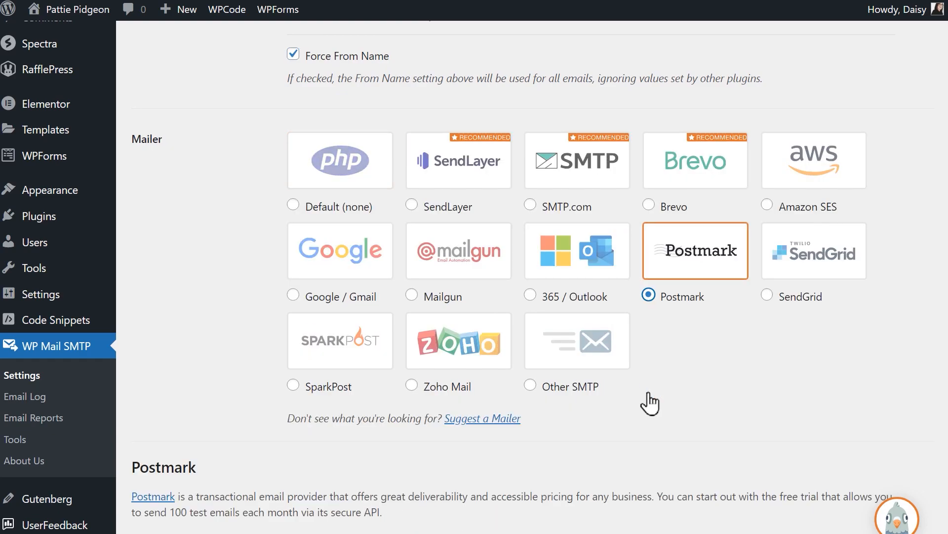
scroll("down", 3)
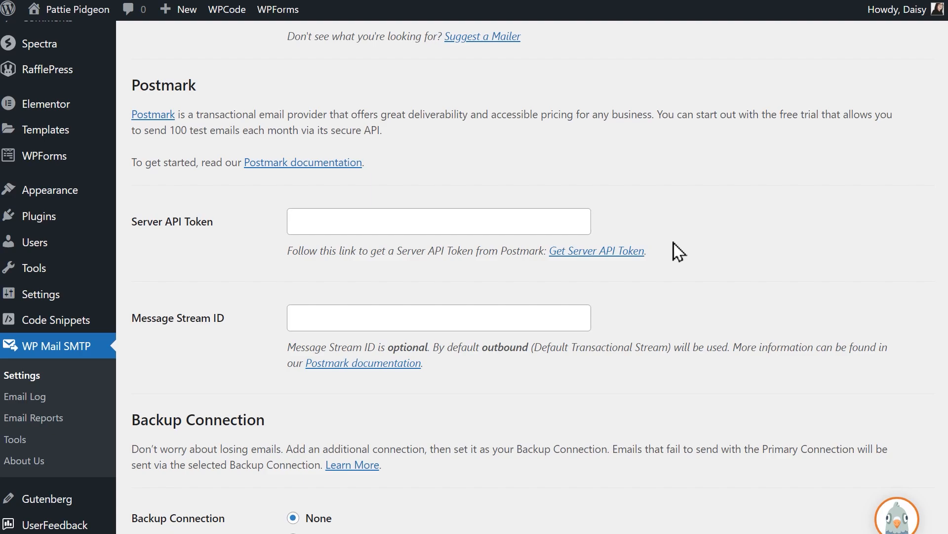
mouse_move(604, 329)
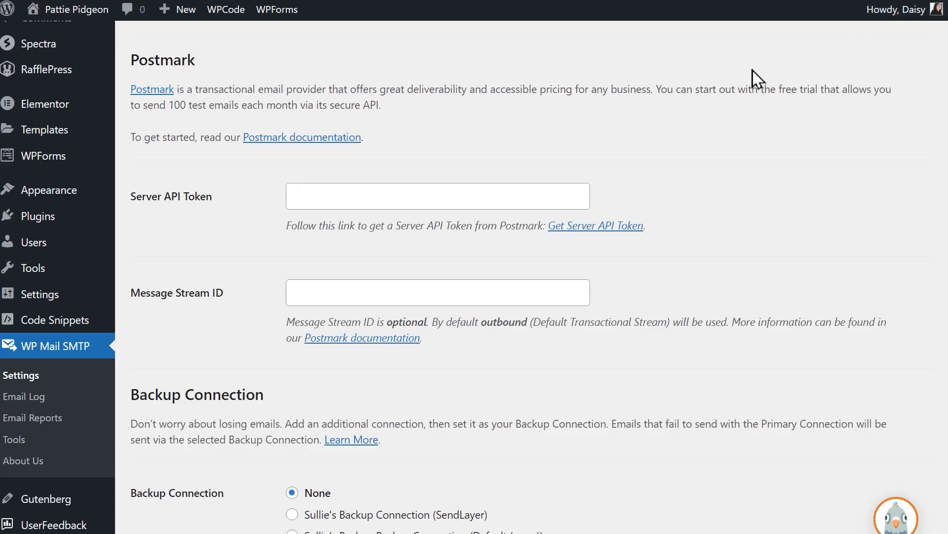
type("••••••••••••••••••••••••••••")
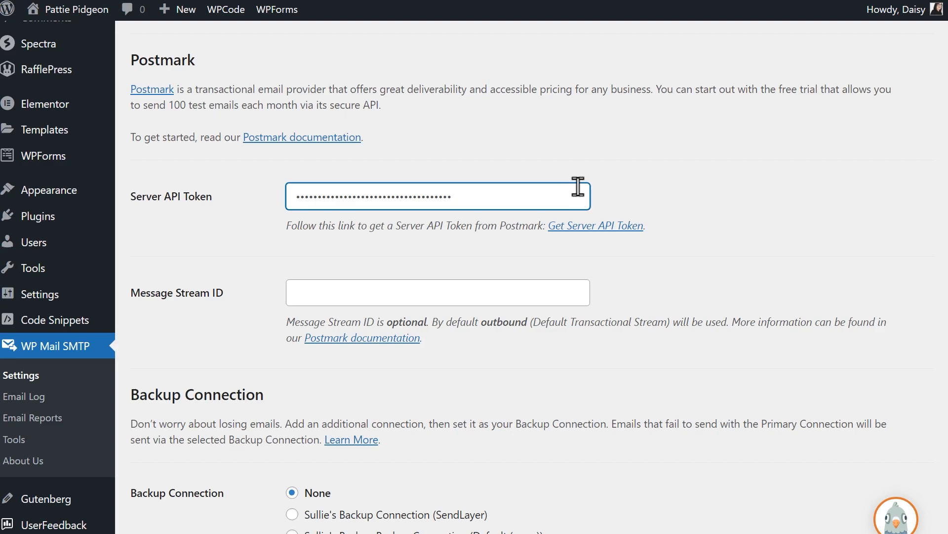
scroll("down", 3)
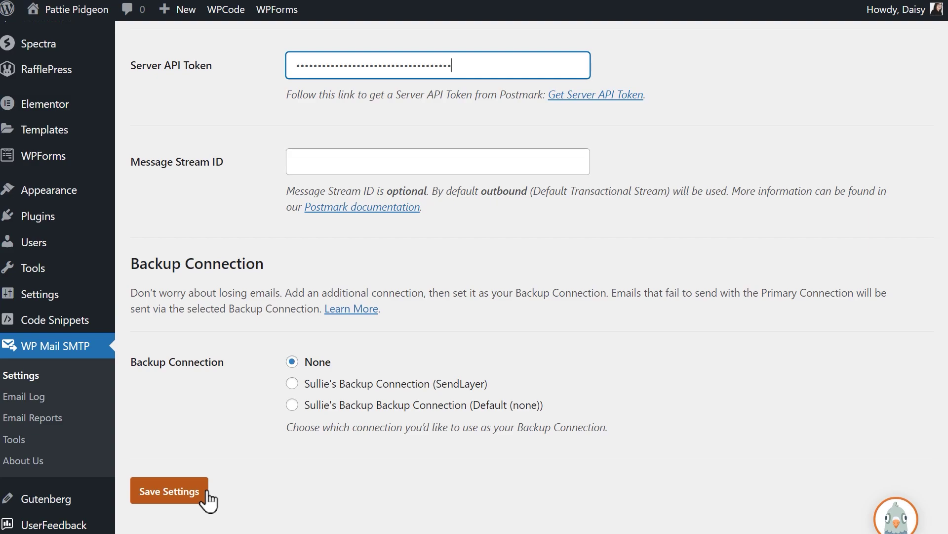
left_click(169, 490)
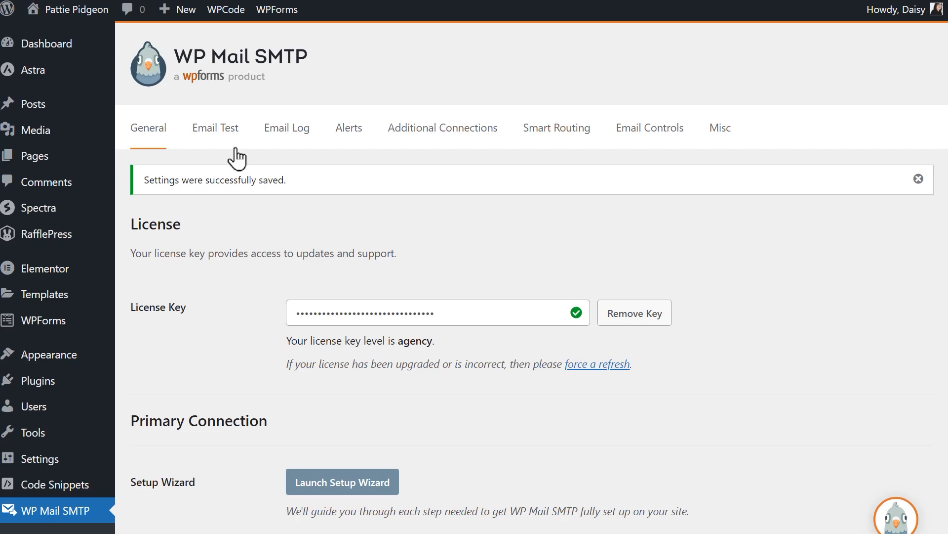
Send a test email to the site's address through the primary Postmark connection.
left_click(216, 128)
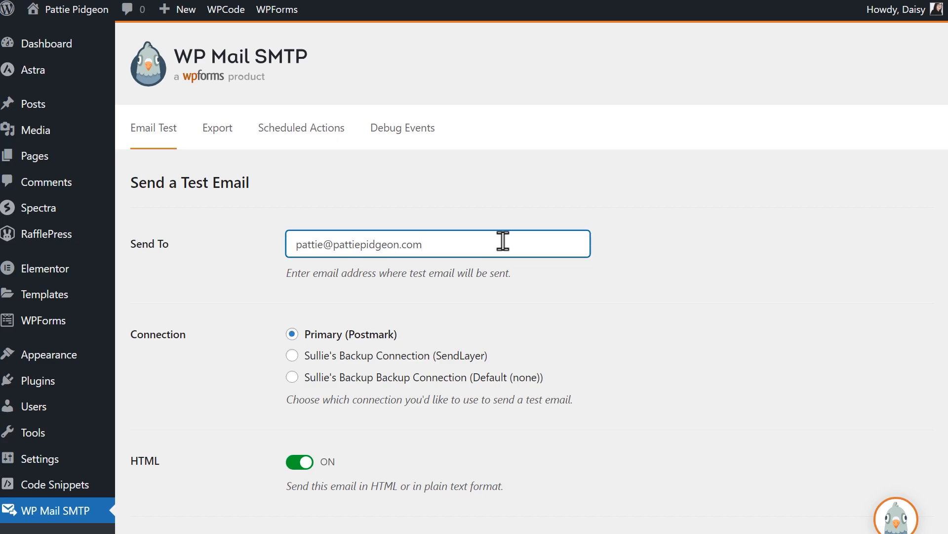
scroll("down", 3)
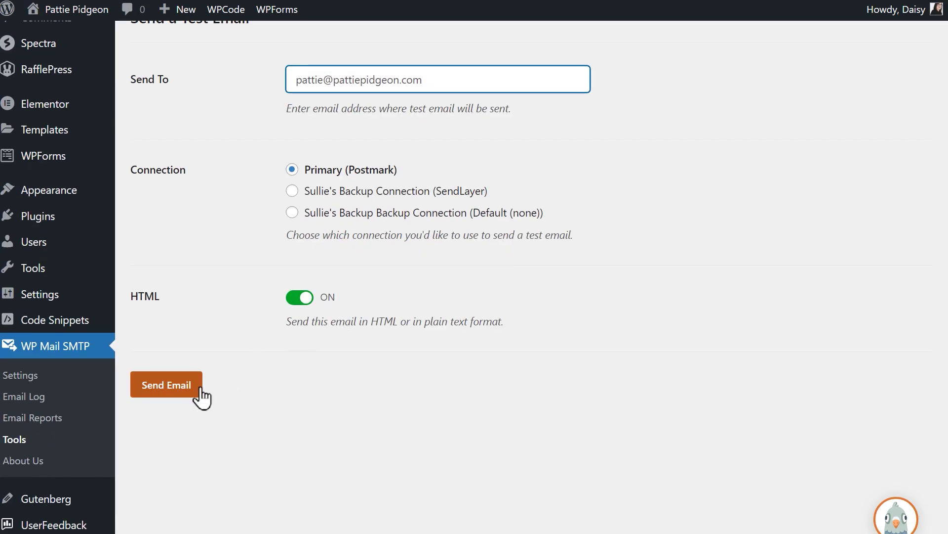
left_click(166, 384)
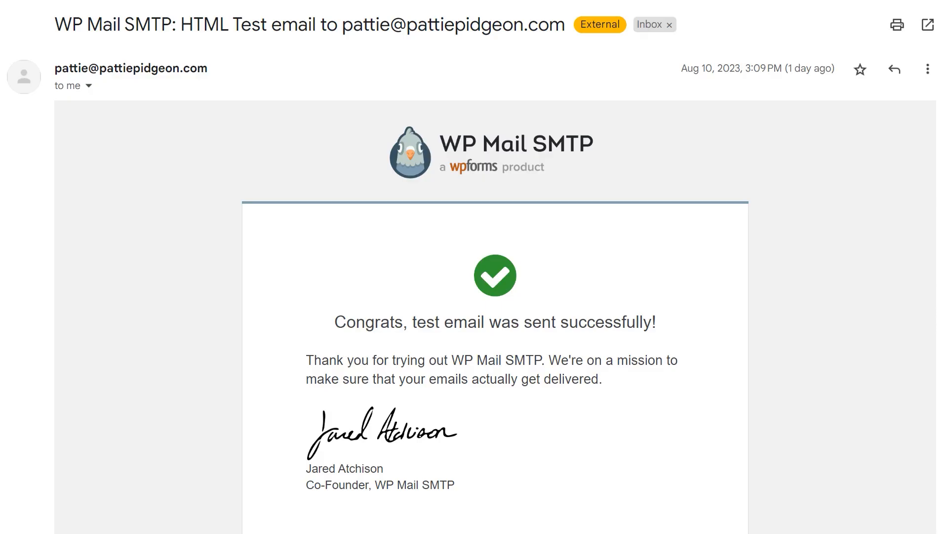
Scroll through the WP Mail SMTP test email body confirming successful delivery.
scroll("down", 3)
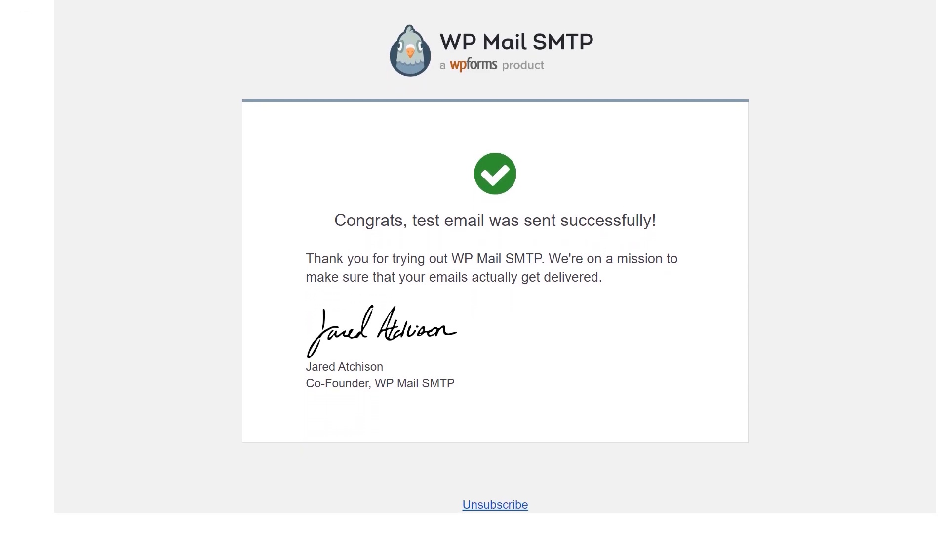